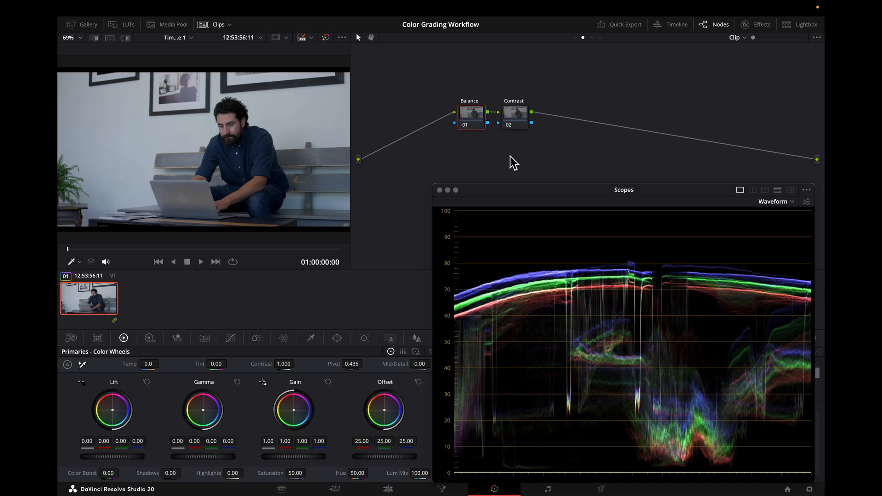
mouse_move(298, 139)
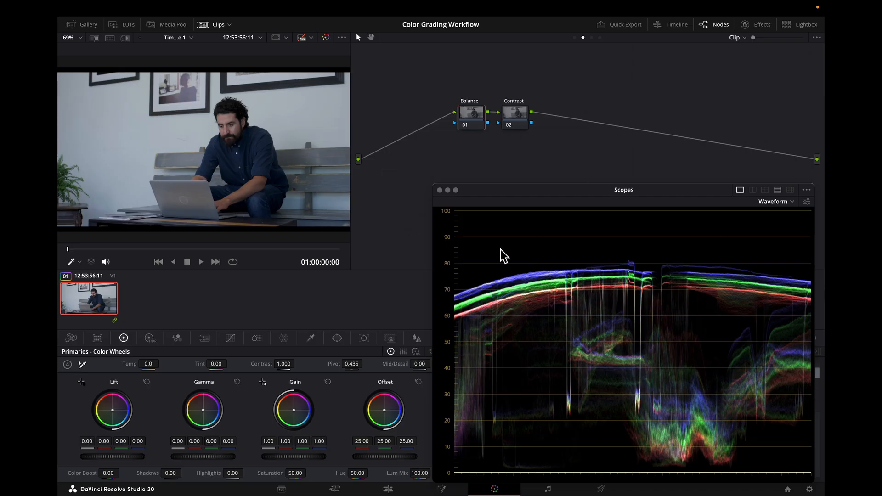
mouse_move(530, 309)
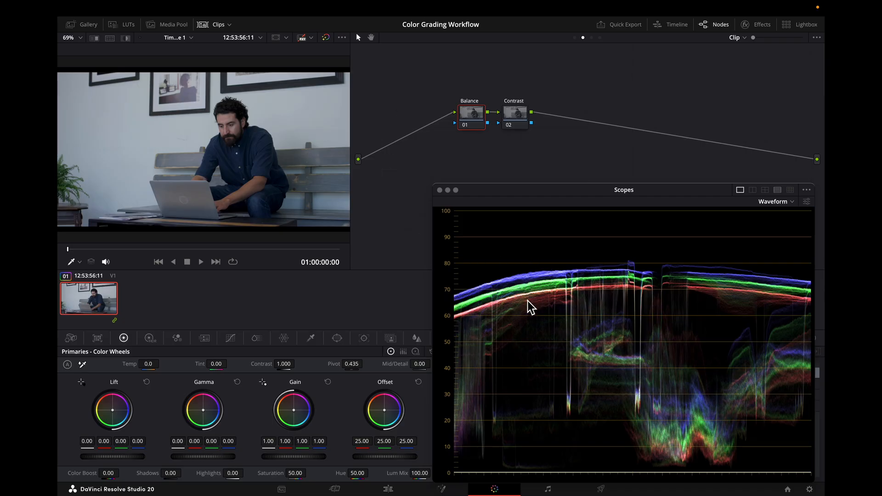
mouse_move(539, 319)
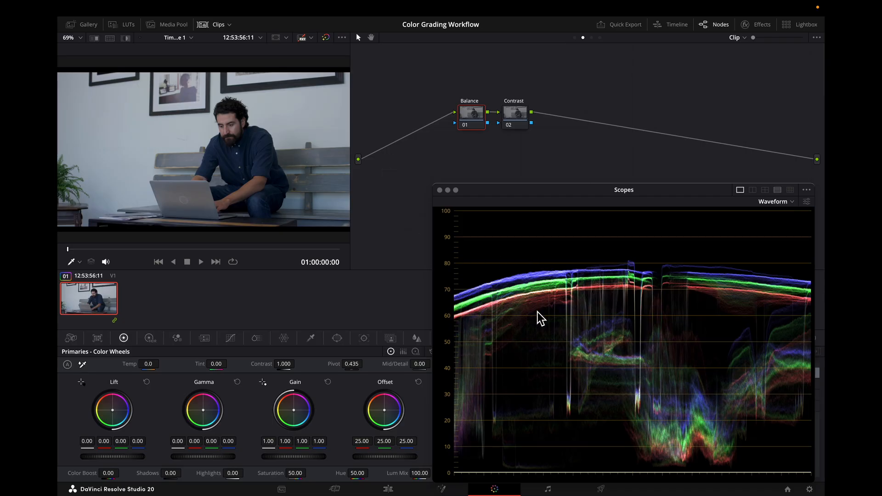
mouse_move(539, 322)
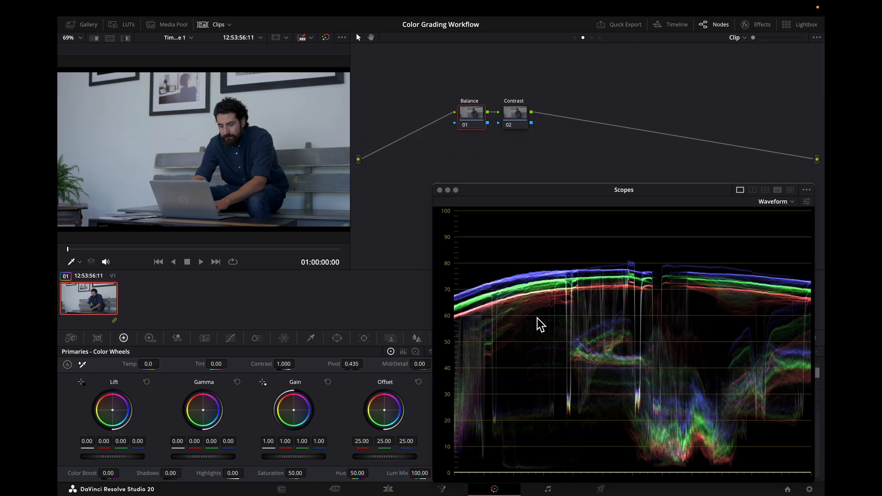
mouse_move(539, 324)
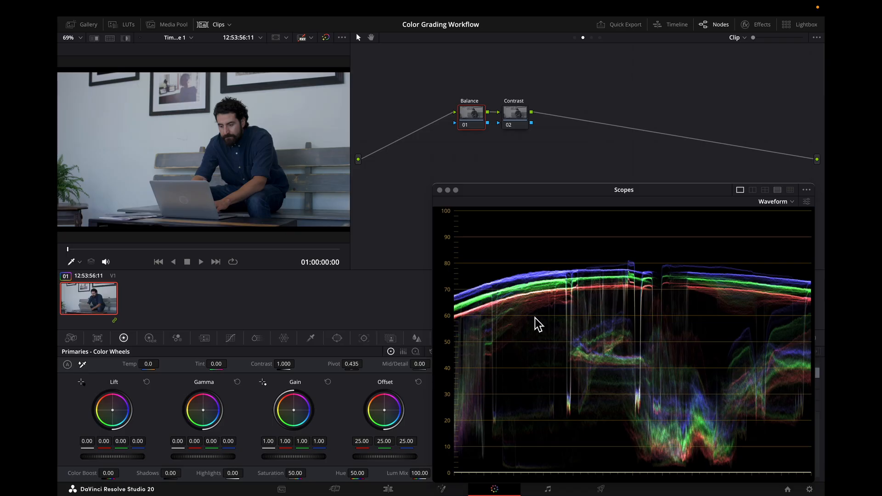
mouse_move(396, 150)
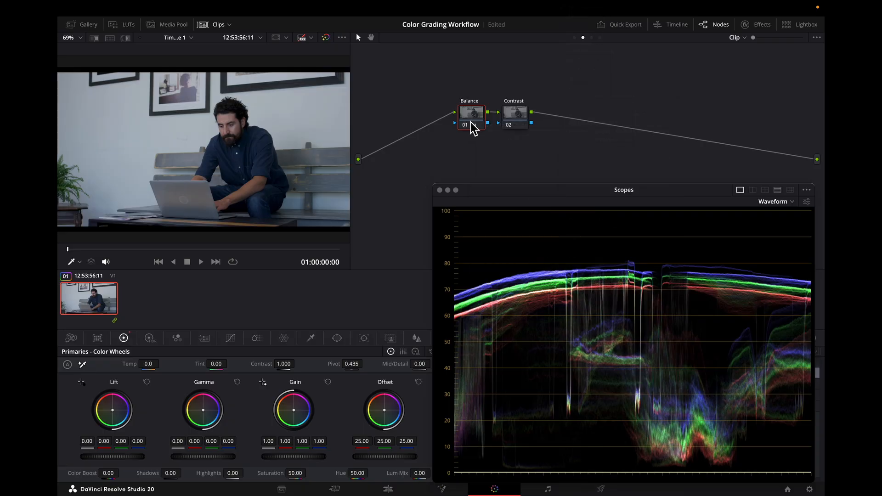
mouse_move(472, 124)
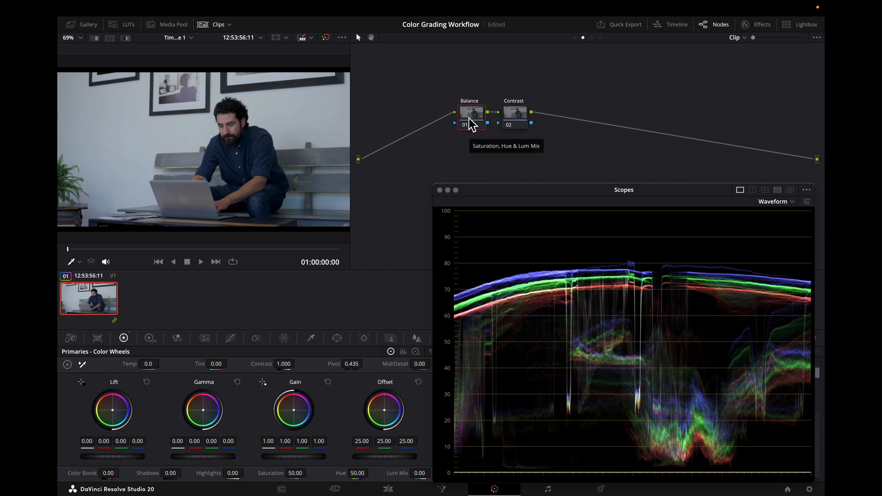
mouse_move(293, 450)
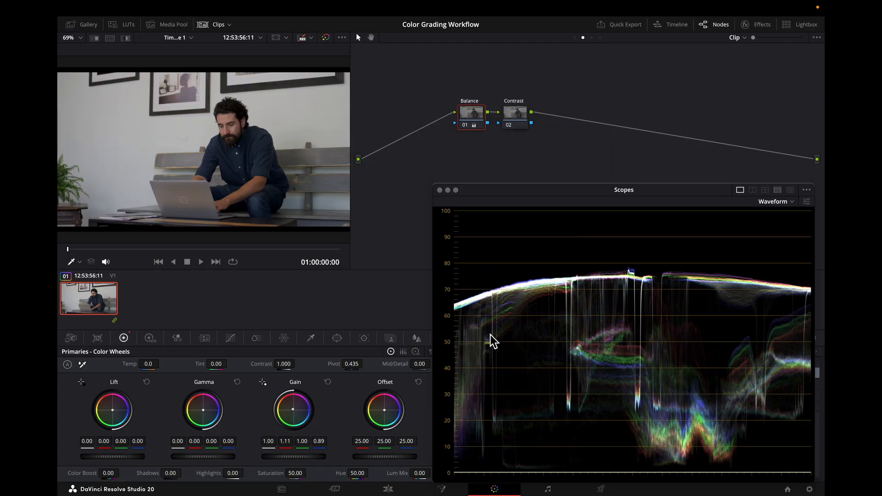
mouse_move(561, 290)
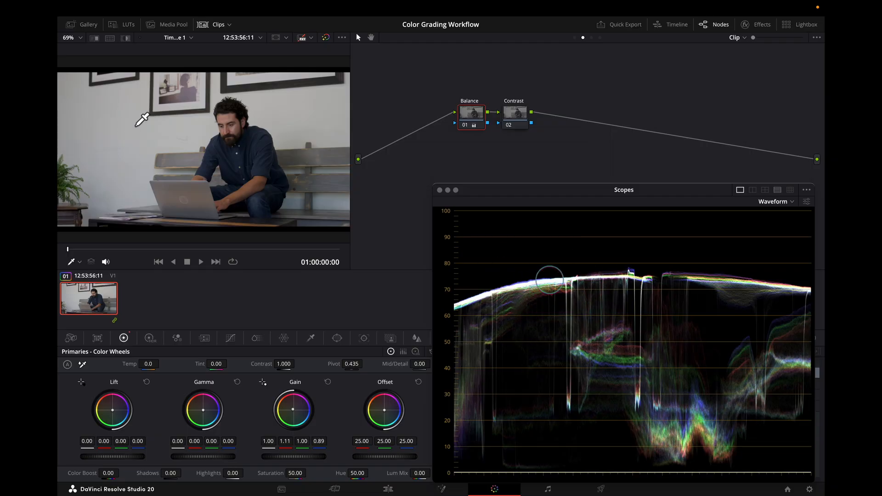
mouse_move(428, 155)
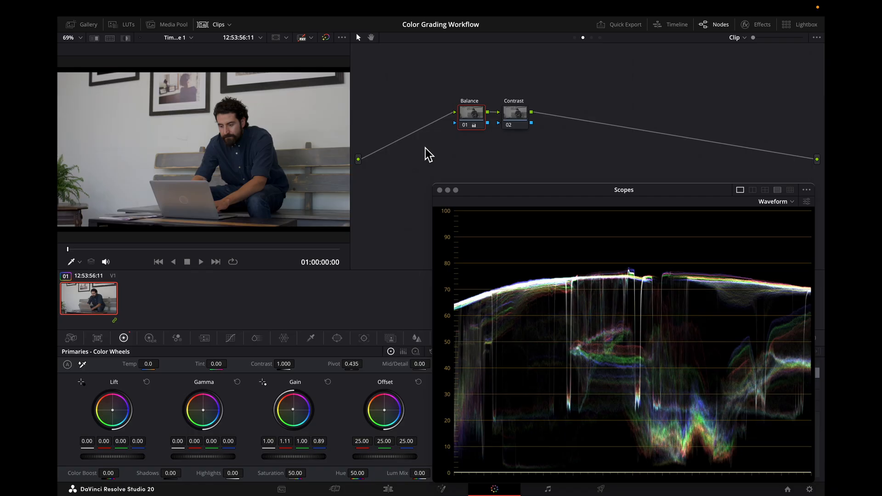
mouse_move(479, 178)
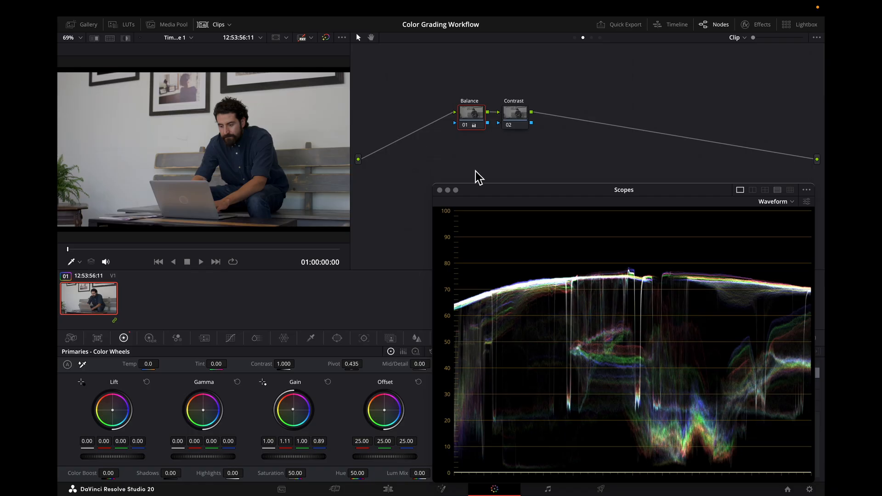
left_click(513, 113)
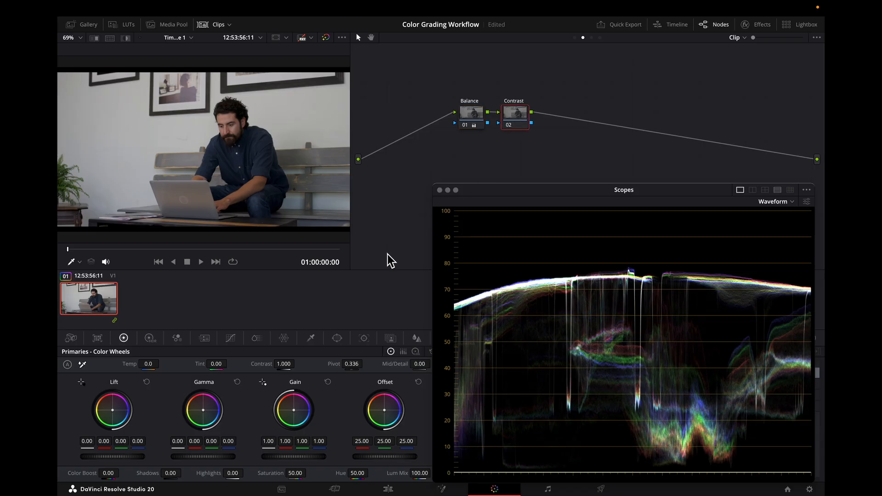
mouse_move(291, 371)
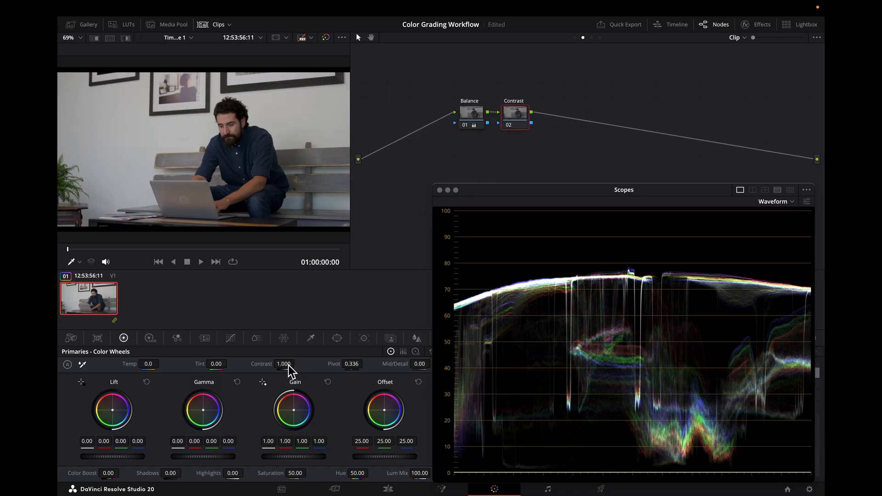
mouse_move(303, 391)
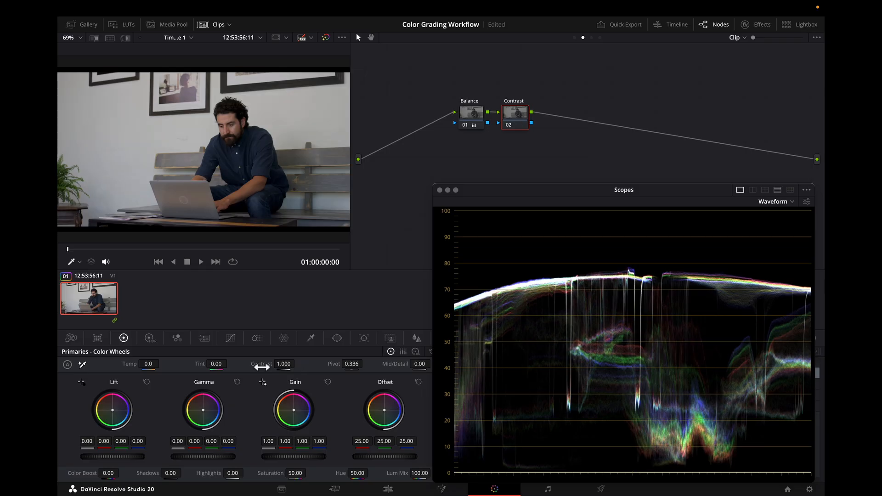
mouse_move(264, 371)
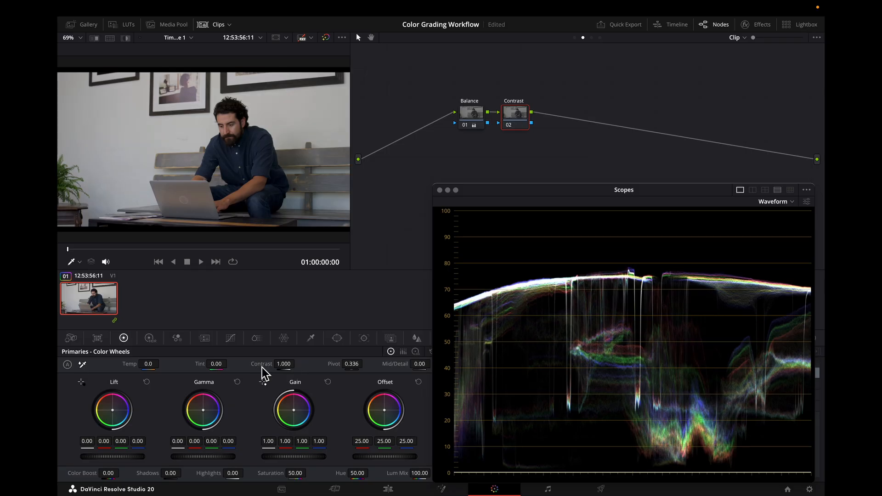
left_click(471, 113)
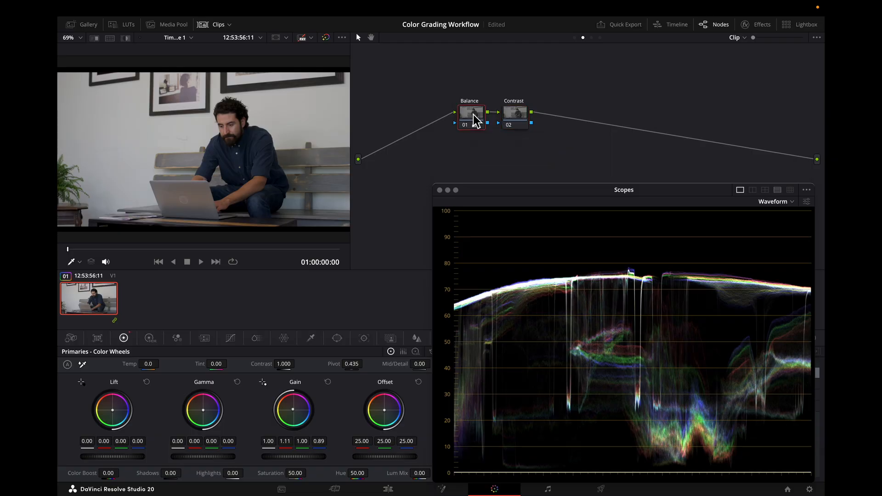
Disable Balance node 01 and select the new node 03 after Contrast.
left_click(513, 112)
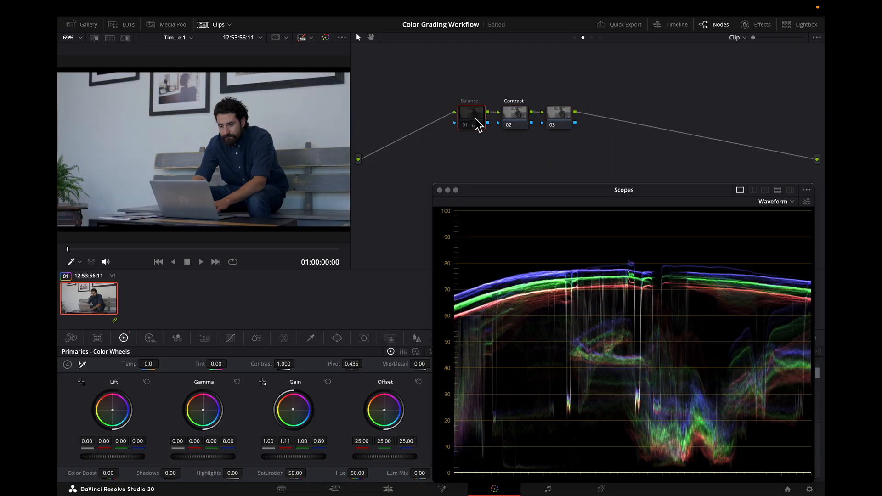
mouse_move(558, 118)
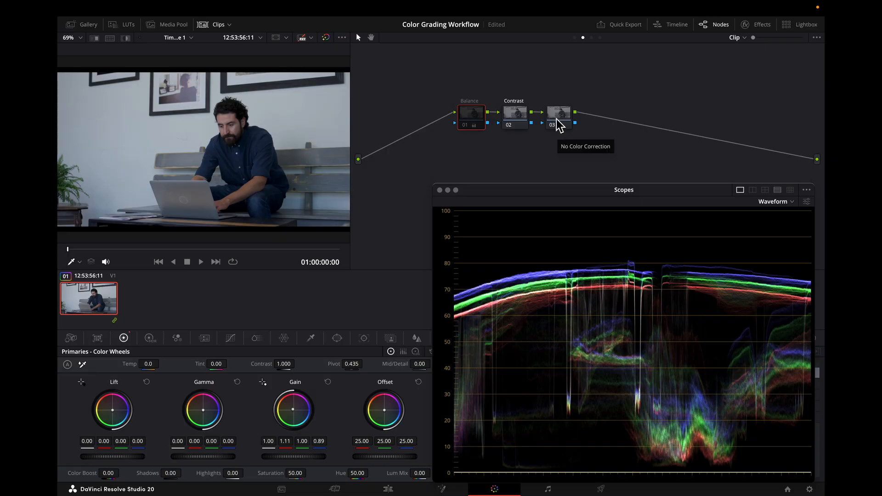
left_click(559, 112)
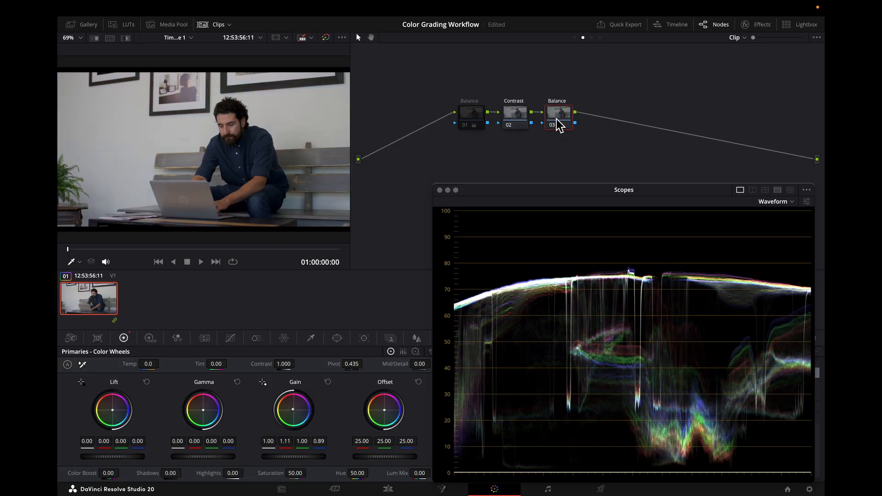
left_click(559, 113)
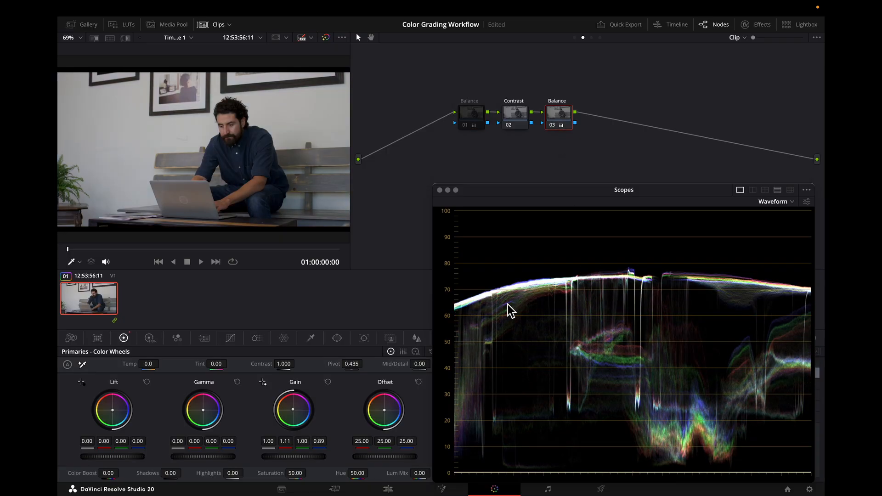
mouse_move(503, 277)
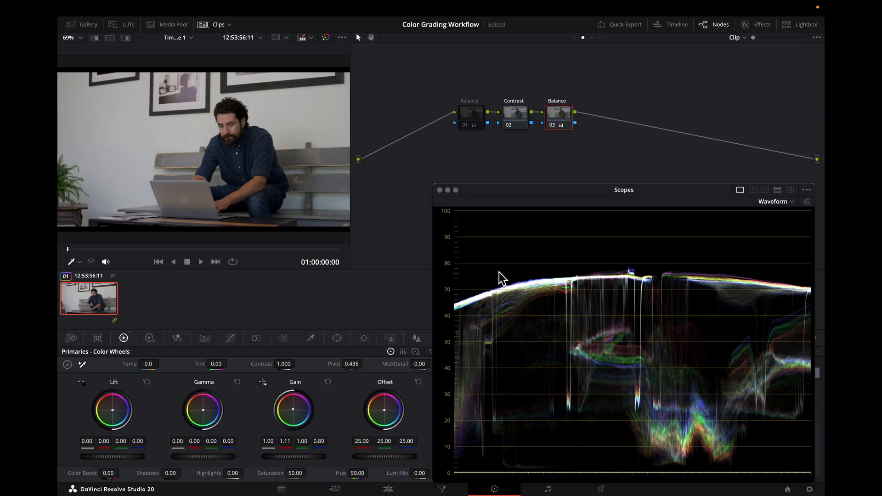
left_click(513, 113)
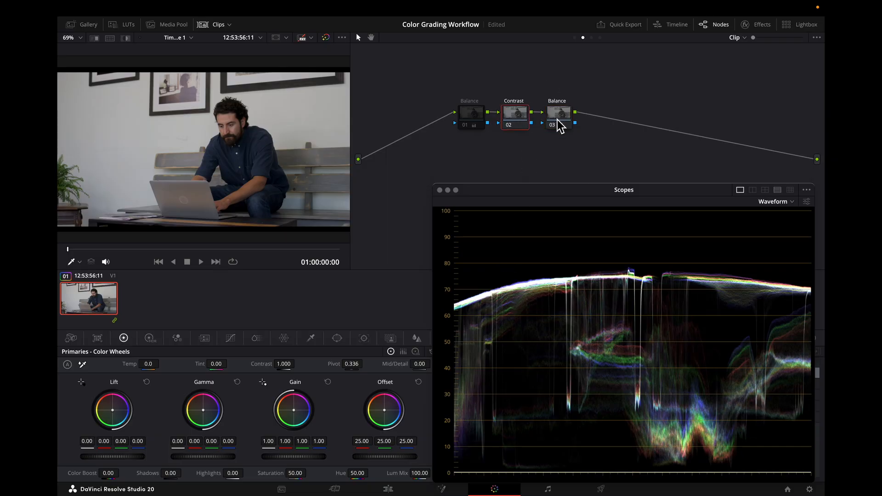
mouse_move(308, 364)
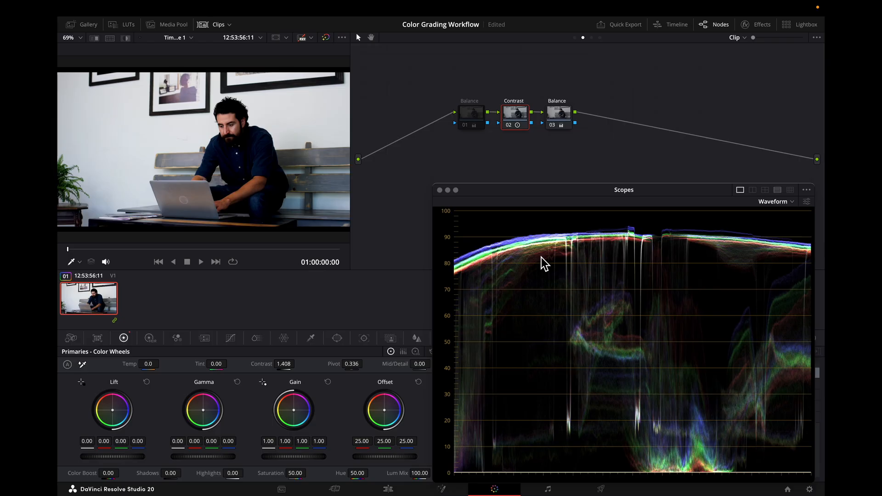
mouse_move(528, 255)
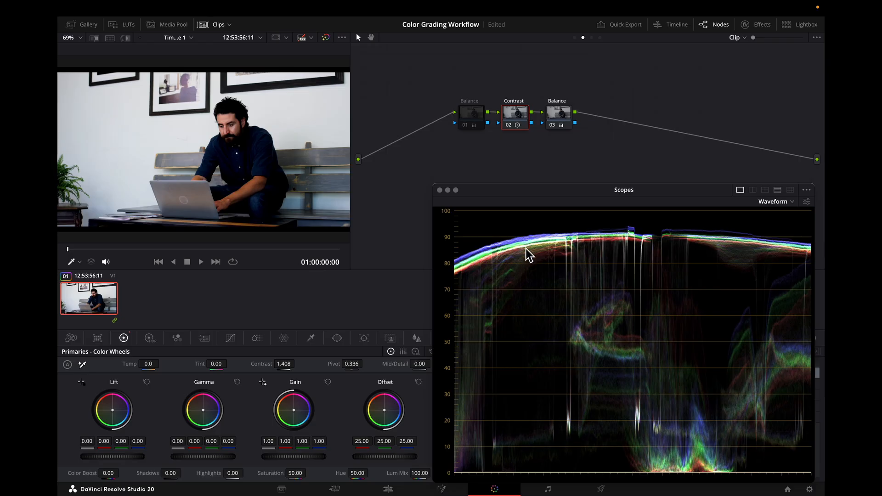
mouse_move(293, 373)
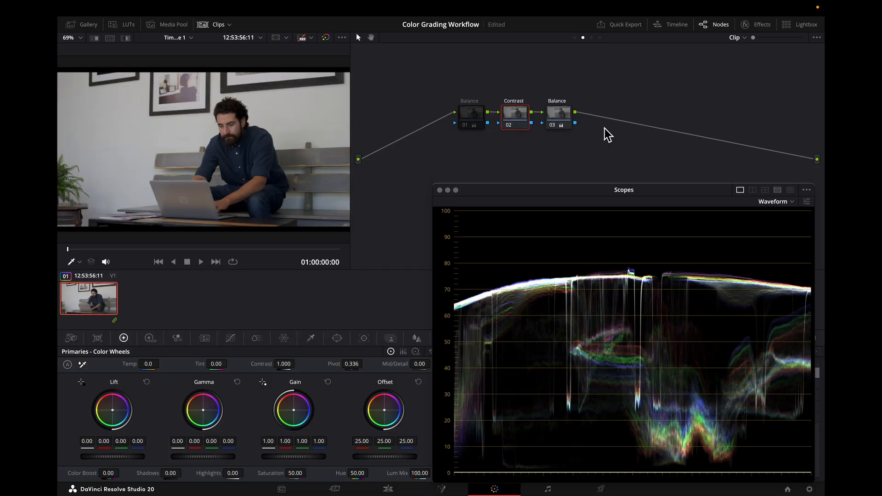
Remove node 03, re-enable Balance node 01, and select the Contrast node.
left_click(558, 113)
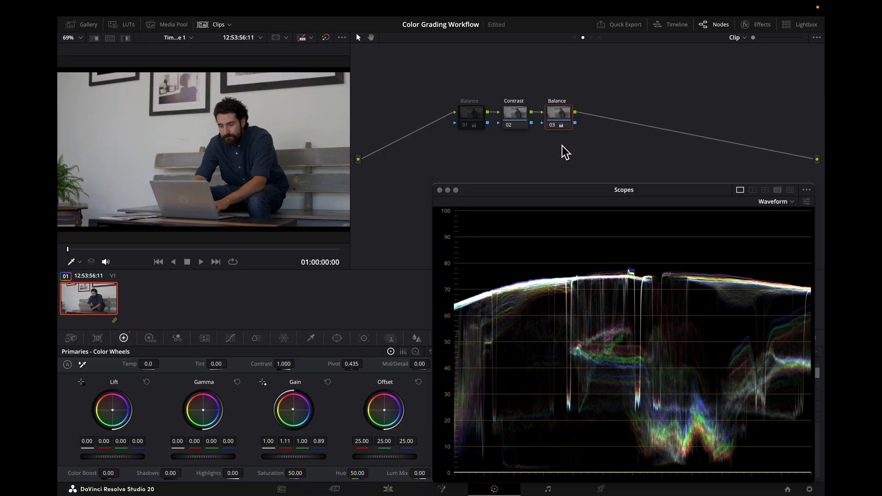
left_click(559, 112)
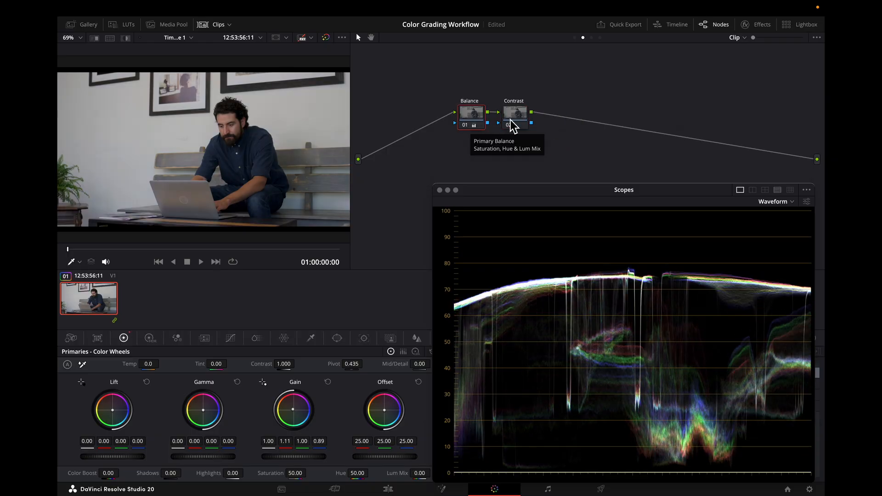
left_click(513, 113)
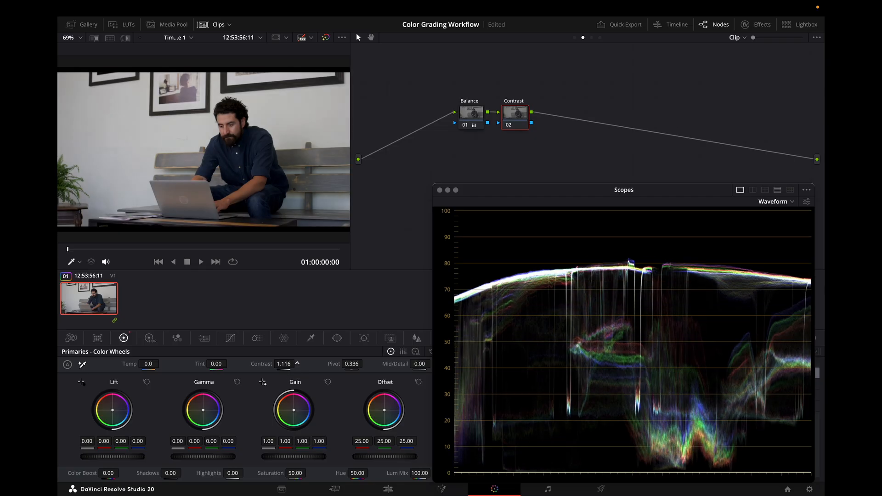